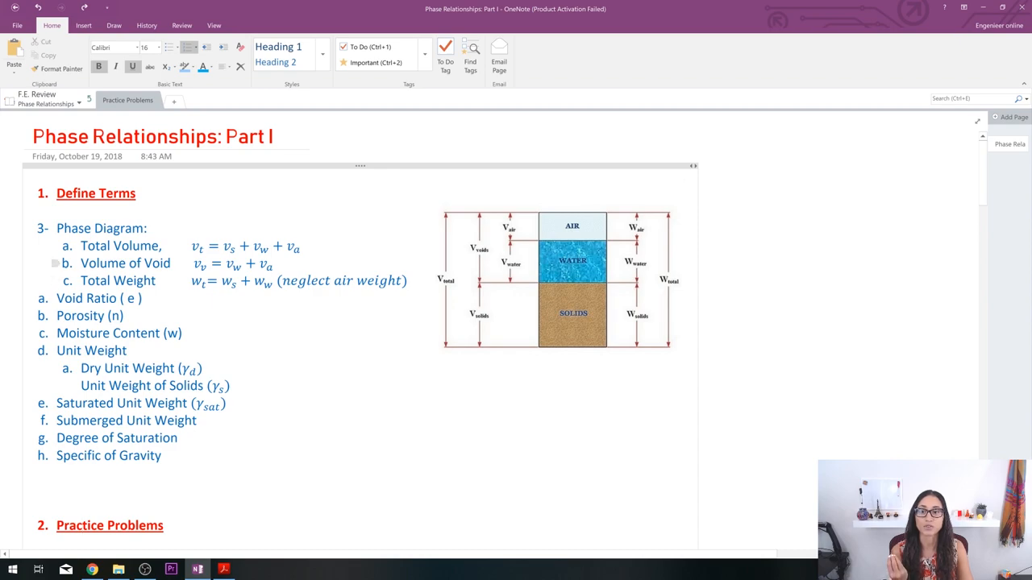
- Bring the FE handbook PDF in Acrobat Reader to the front beside the OneNote term list
left_click(573, 282)
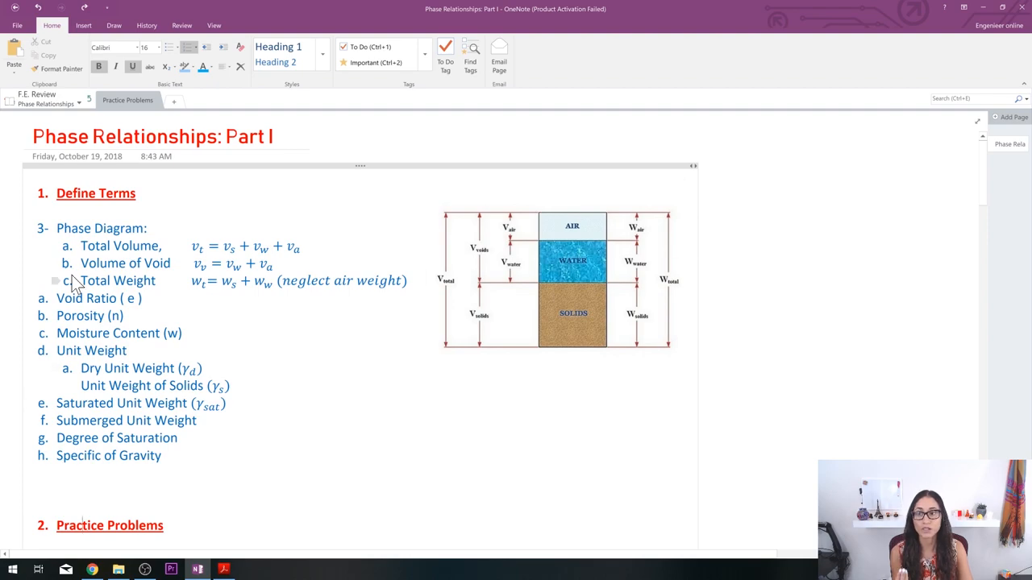
scroll("down", 3)
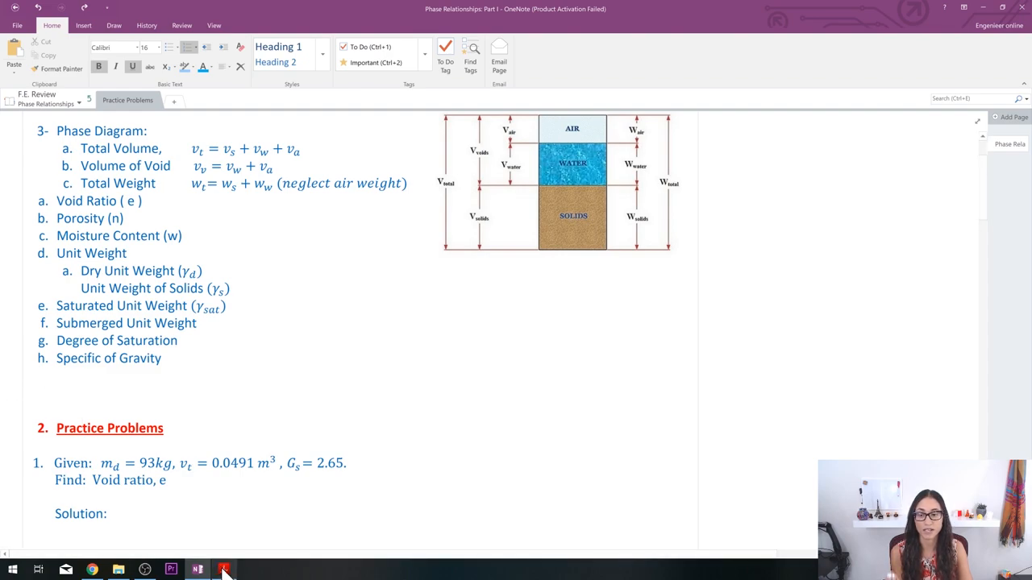
mouse_move(225, 570)
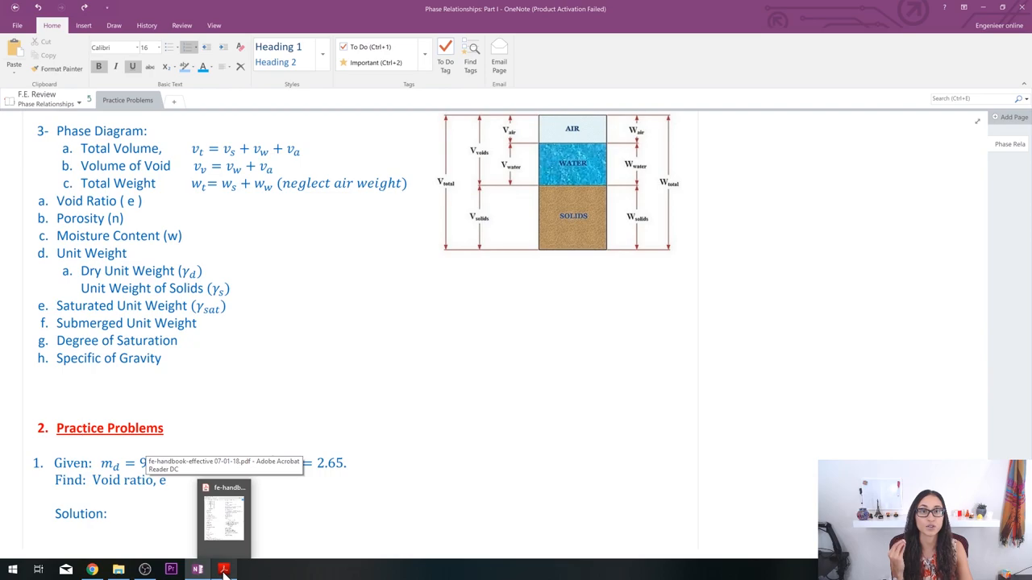
left_click(223, 487)
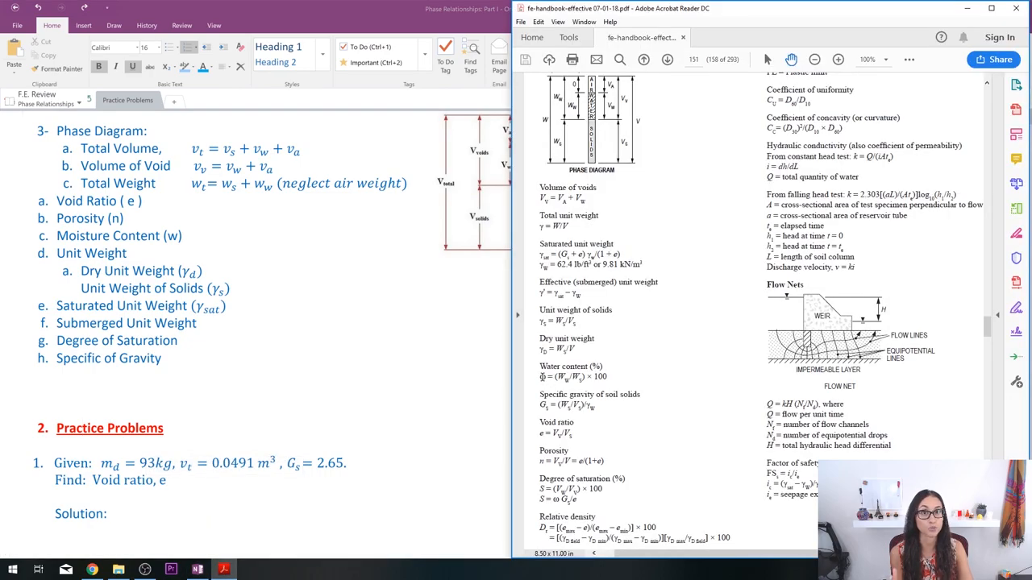
mouse_move(632, 350)
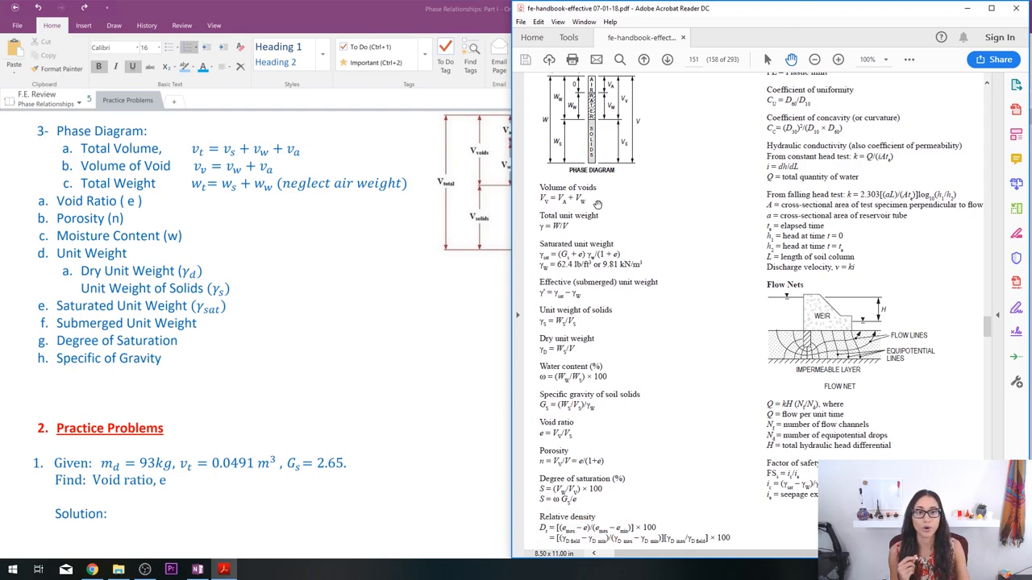
- Scroll the handbook to the Geotechnical phase relationships page with the soil formulas
scroll("down", 3)
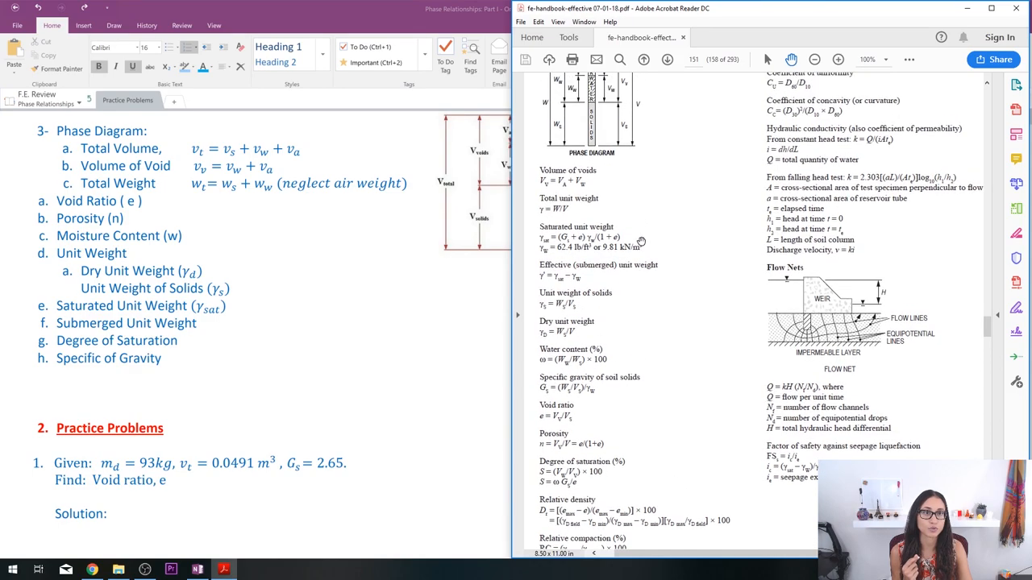
mouse_move(697, 190)
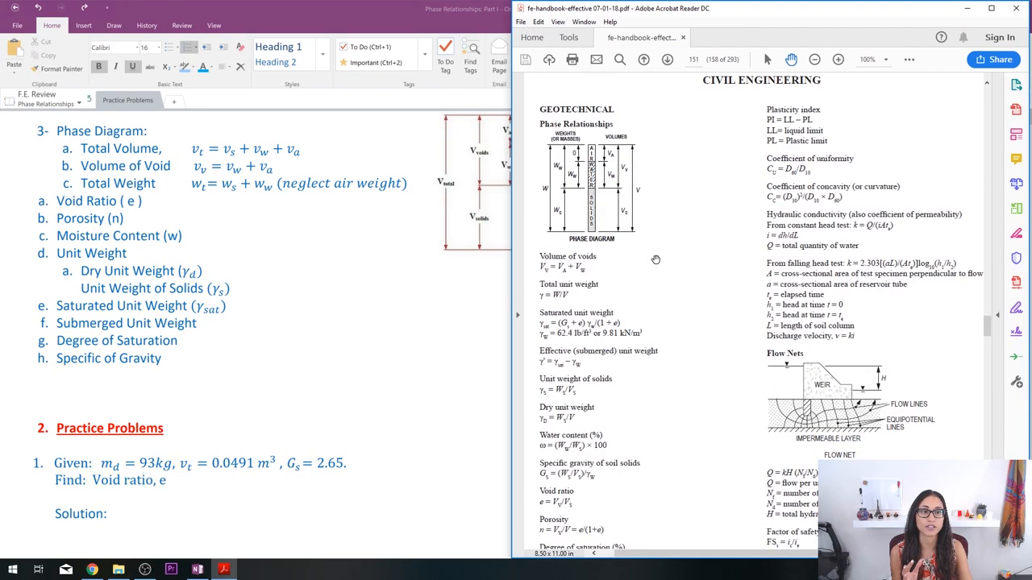
mouse_move(527, 100)
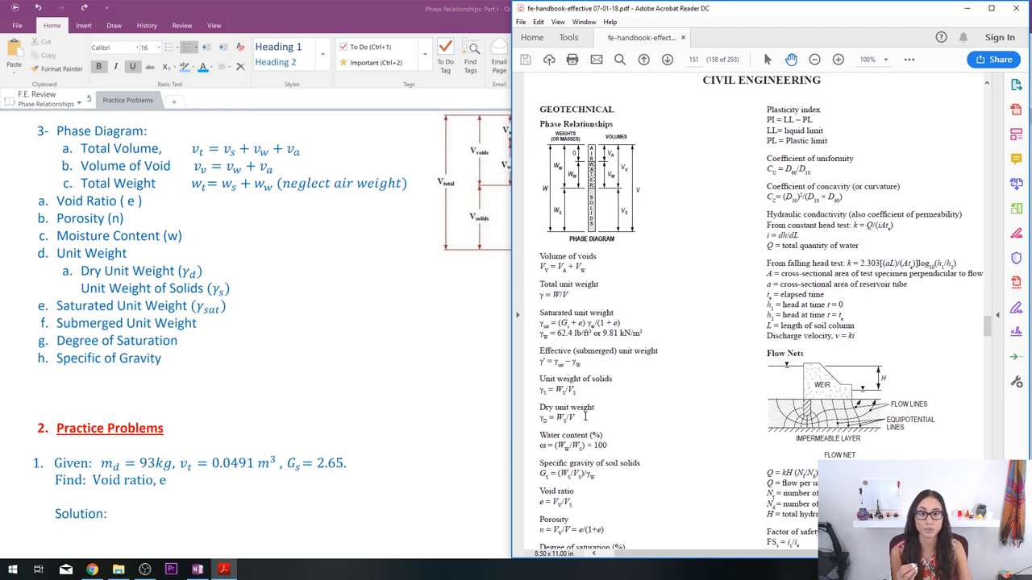
scroll("down", 3)
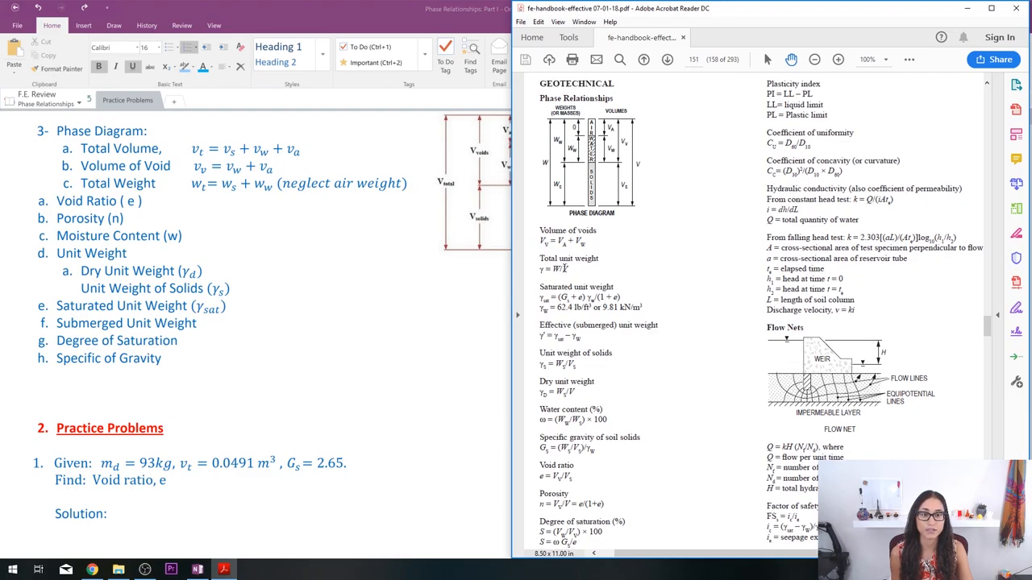
scroll("down", 3)
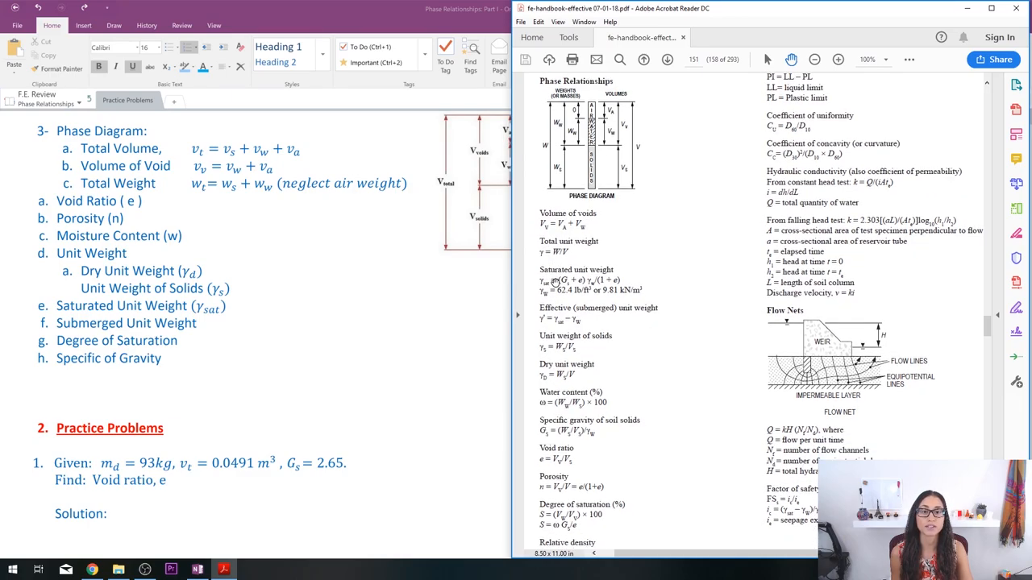
scroll("down", 3)
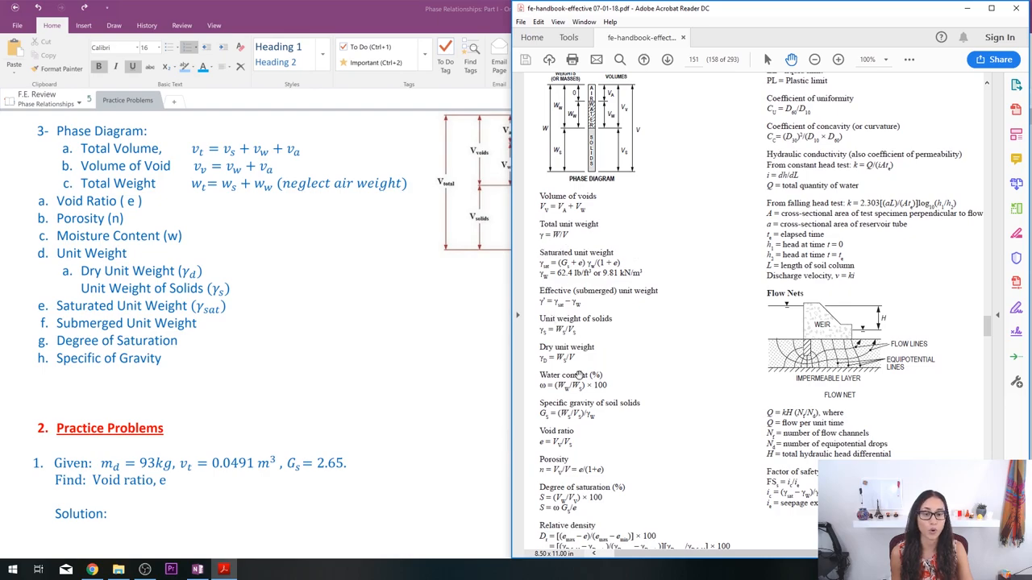
scroll("down", 3)
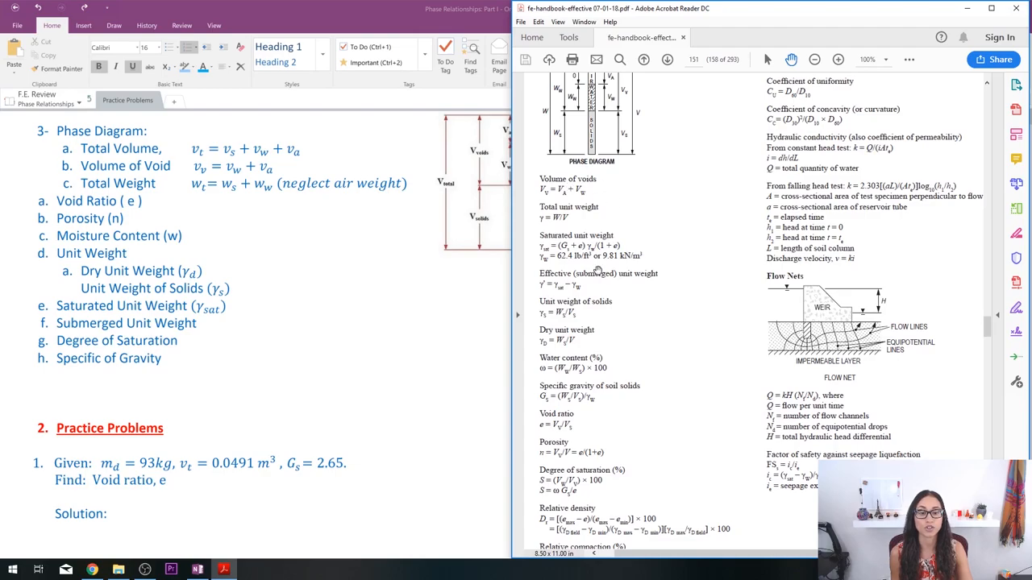
mouse_move(635, 177)
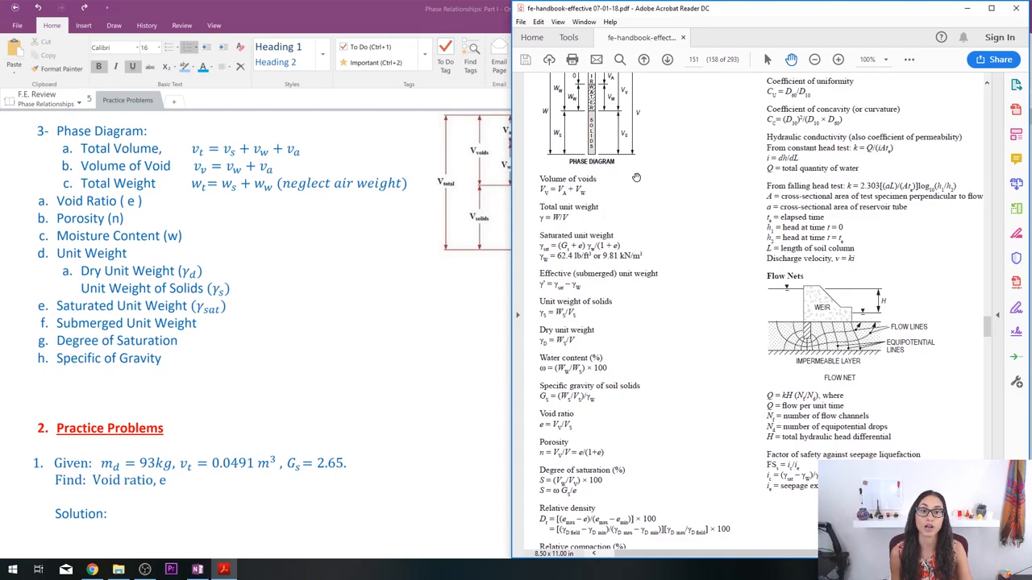
mouse_move(591, 413)
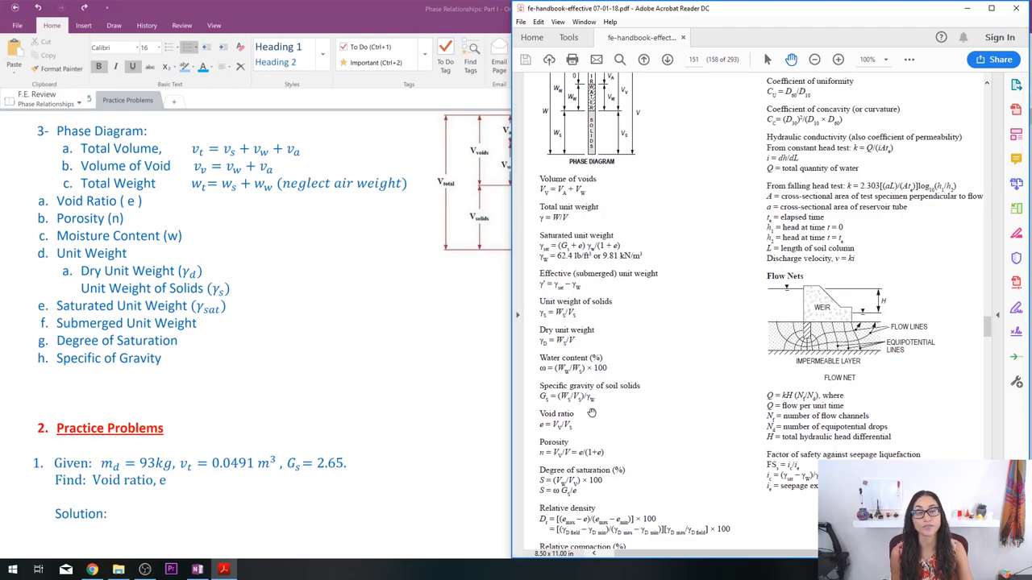